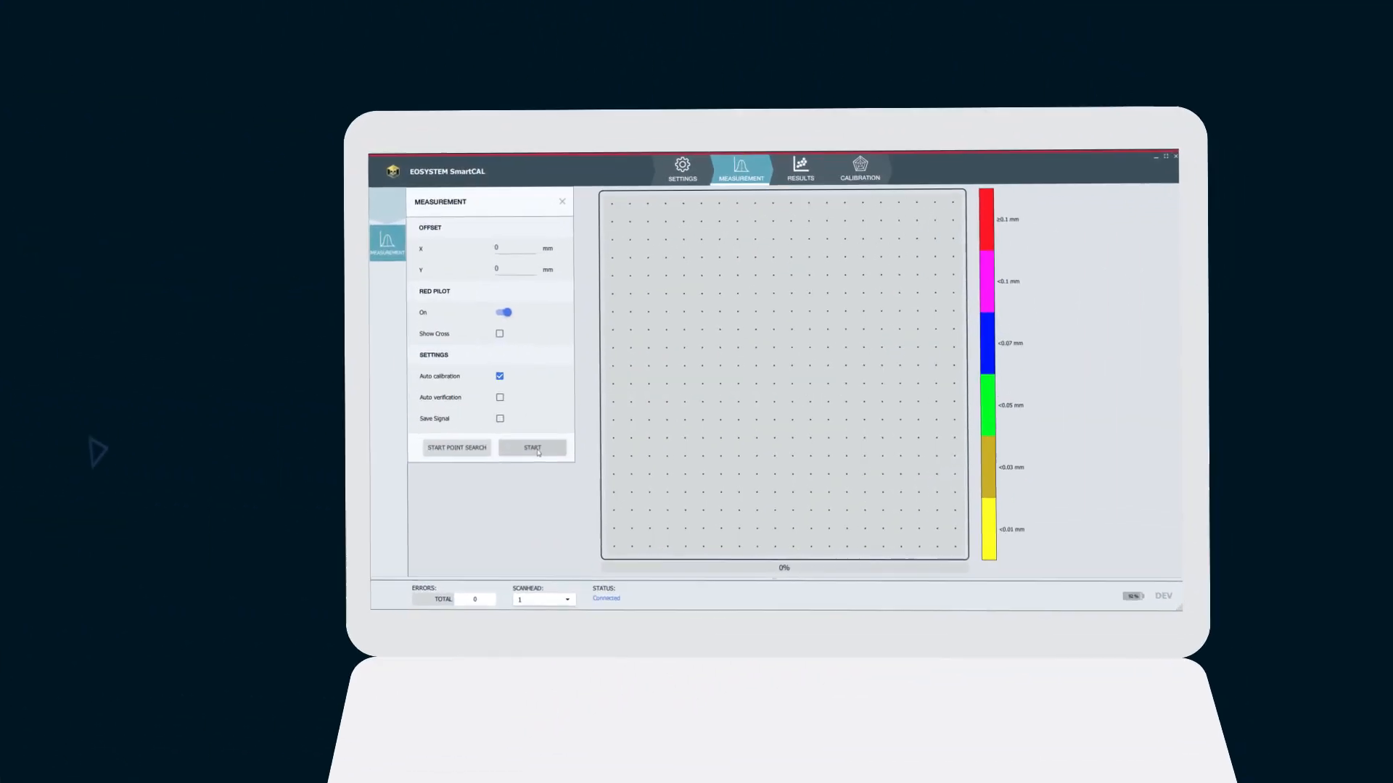
Start the calibration plate measurement with Auto calibration enabled.
left_click(531, 448)
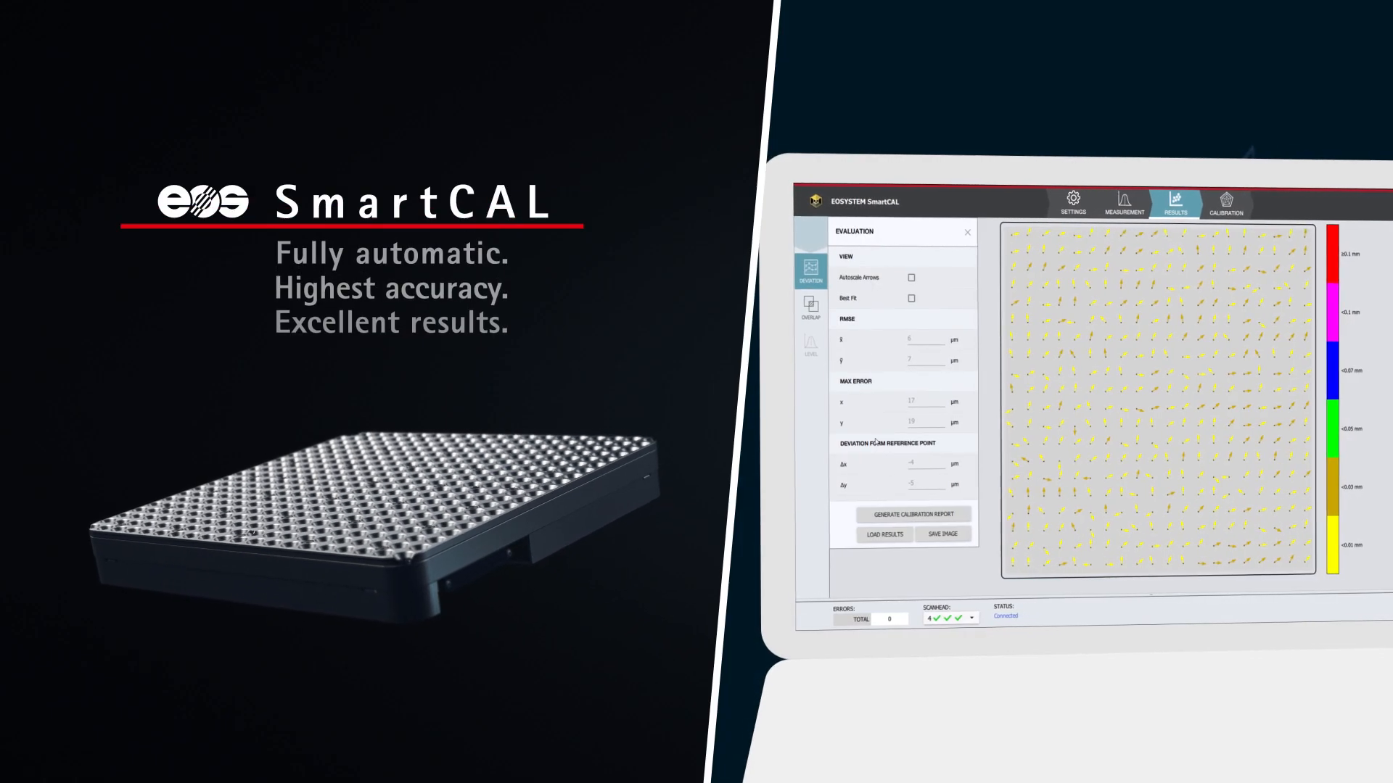
Show the Overlap Evaluation panel from the Results sidebar.
left_click(812, 314)
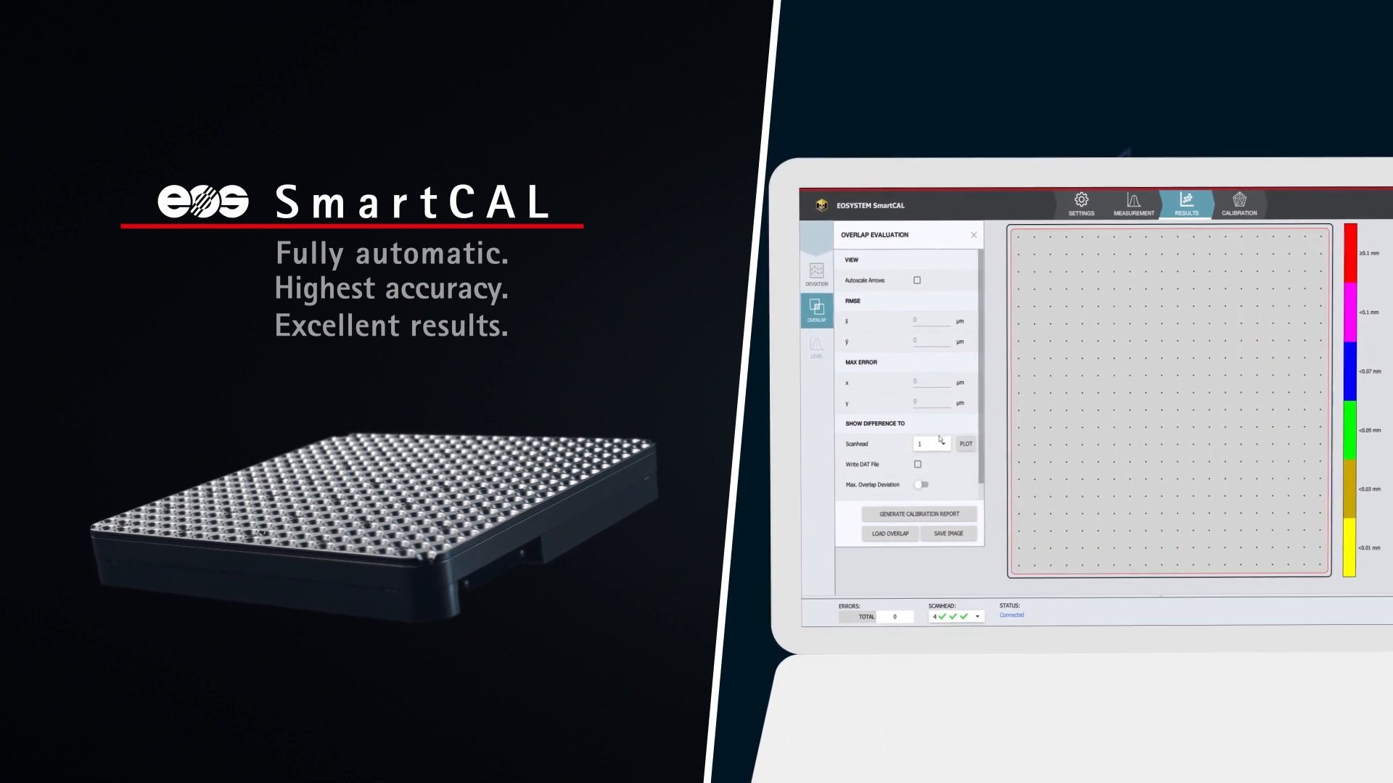